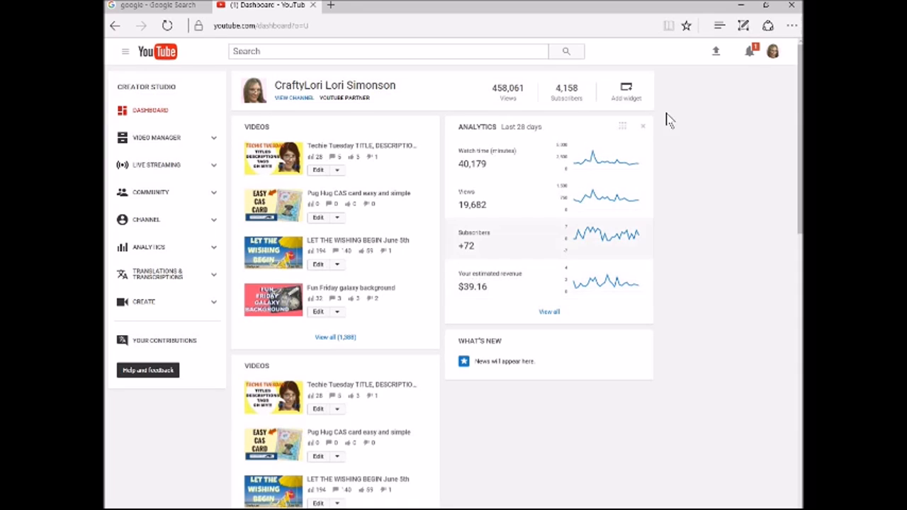
mouse_move(541, 228)
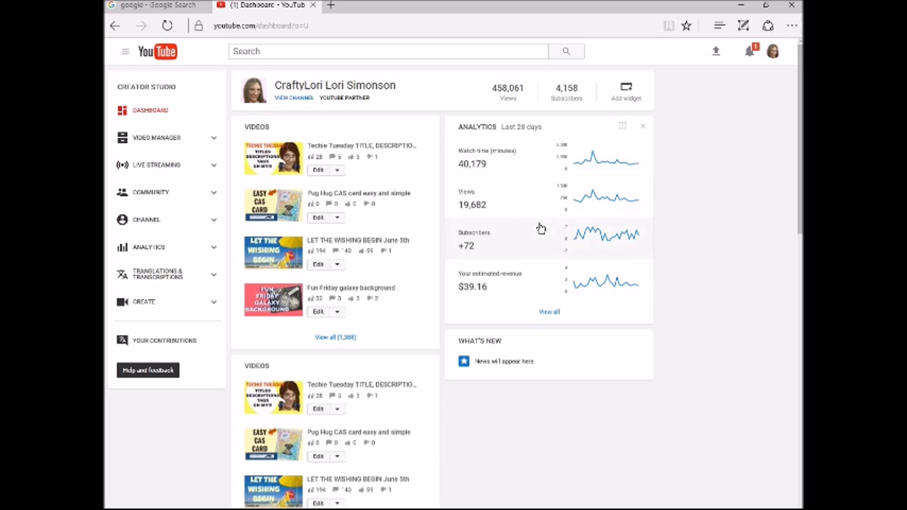
mouse_move(536, 230)
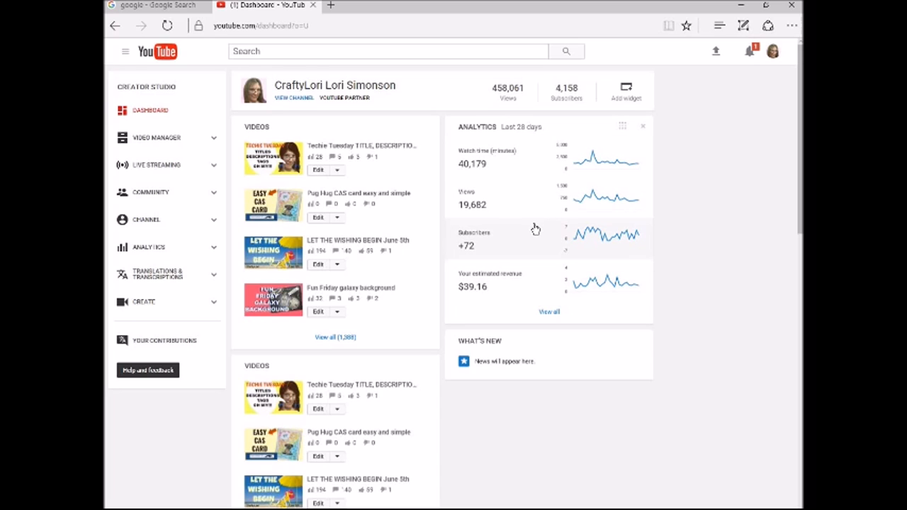
mouse_move(524, 215)
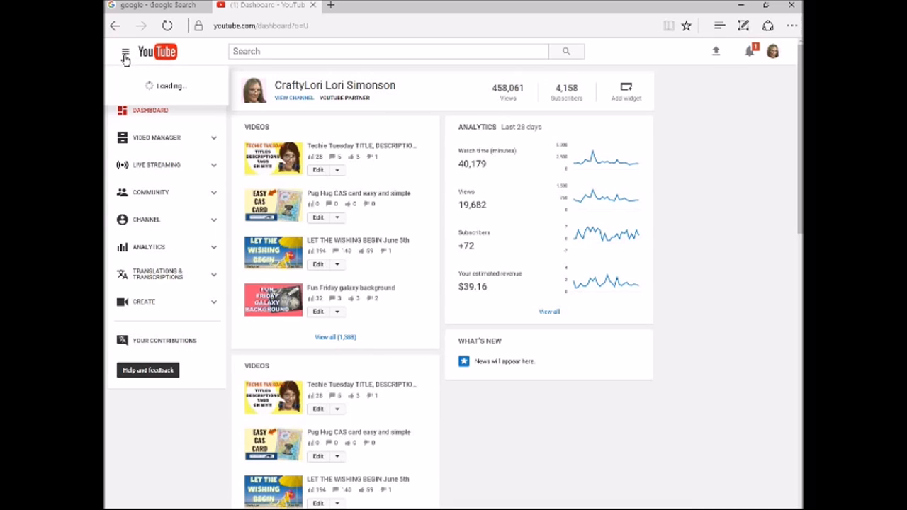
Navigate to my own channel page from the site guide menu.
left_click(125, 51)
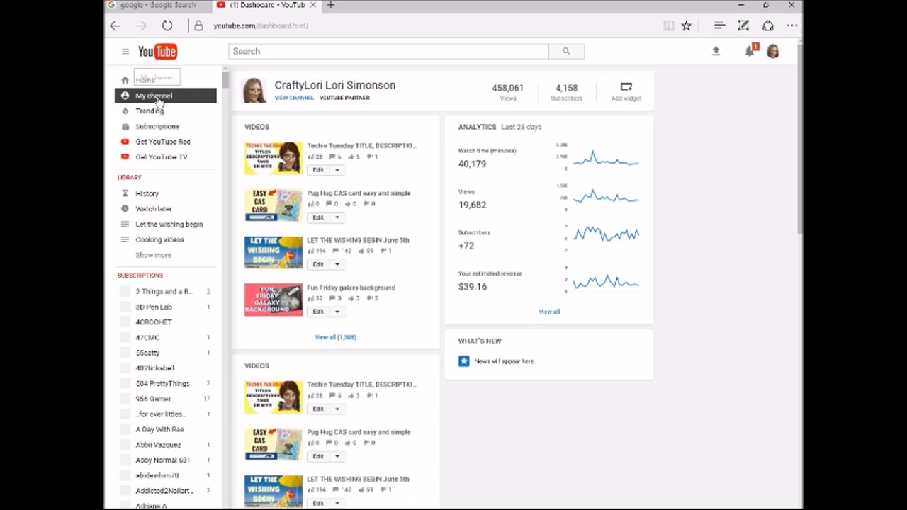
left_click(153, 95)
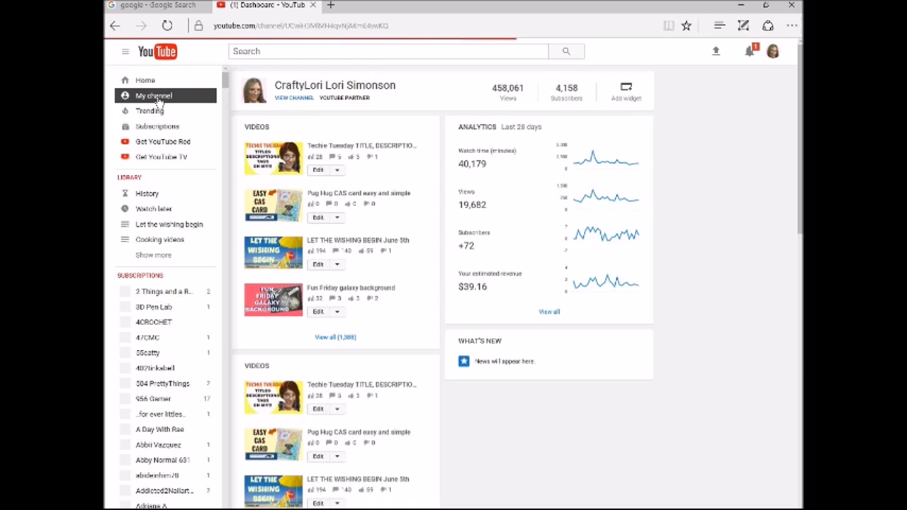
mouse_move(161, 102)
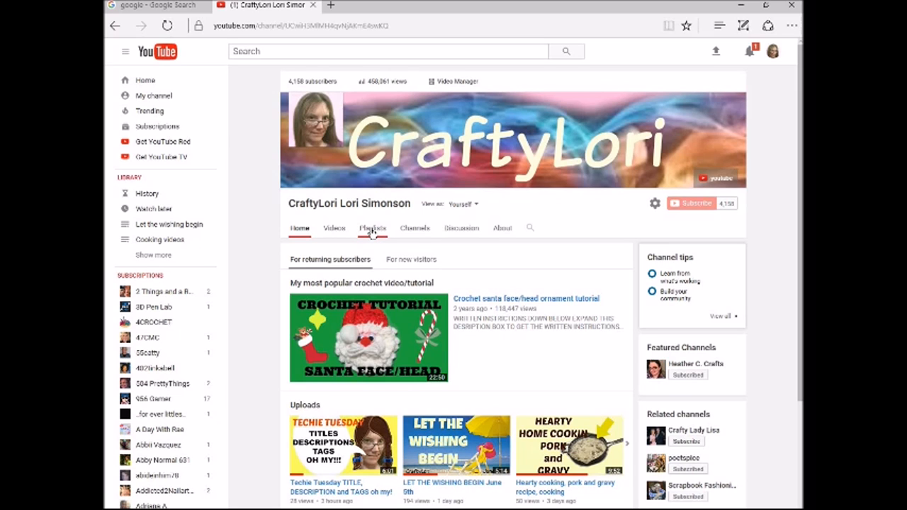
Show the channel's created playlists, including Liked videos.
left_click(371, 227)
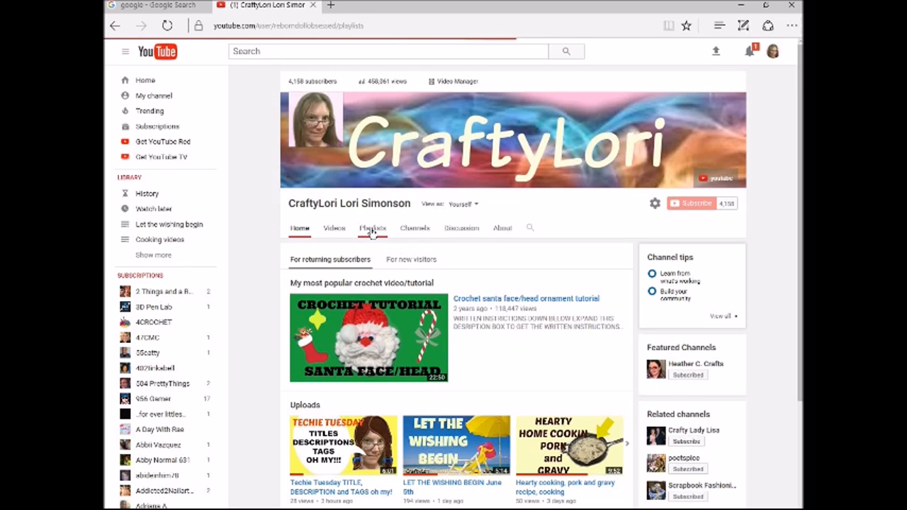
left_click(373, 226)
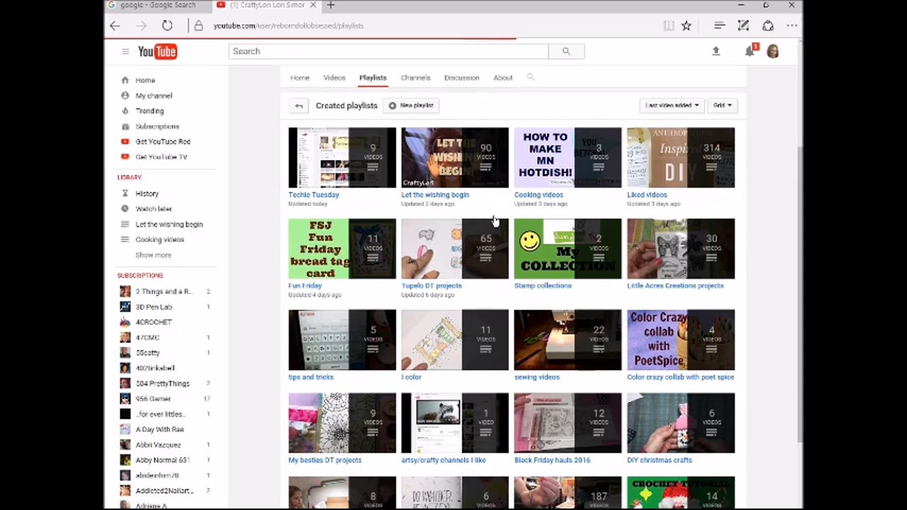
mouse_move(453, 157)
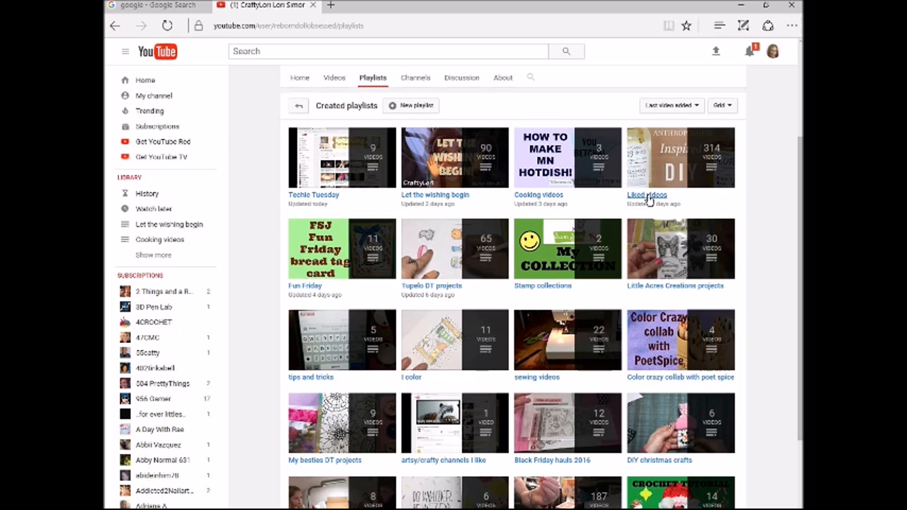
Open the Liked videos playlist of 314 videos and scroll through its list.
left_click(646, 194)
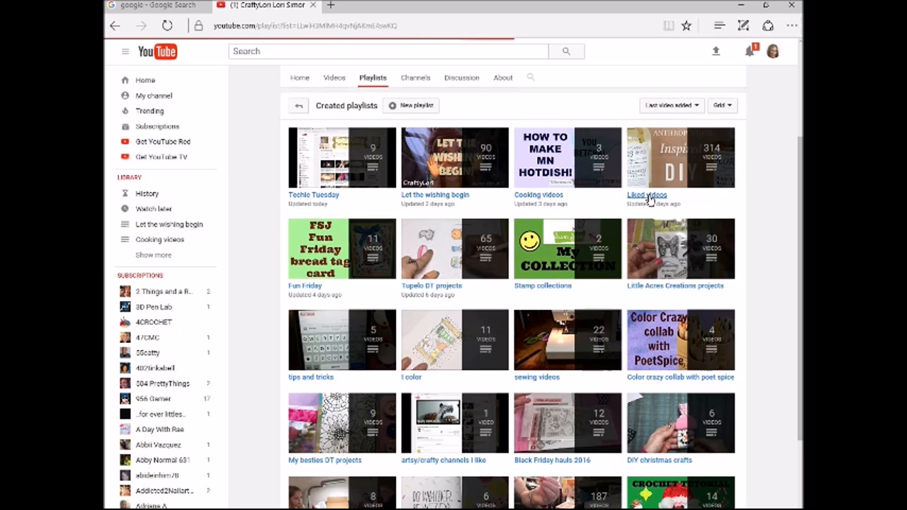
mouse_move(541, 233)
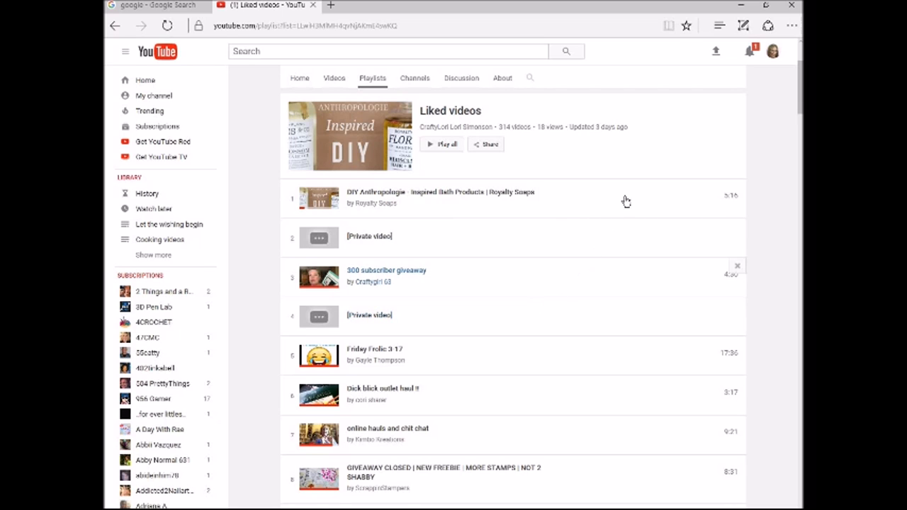
mouse_move(457, 374)
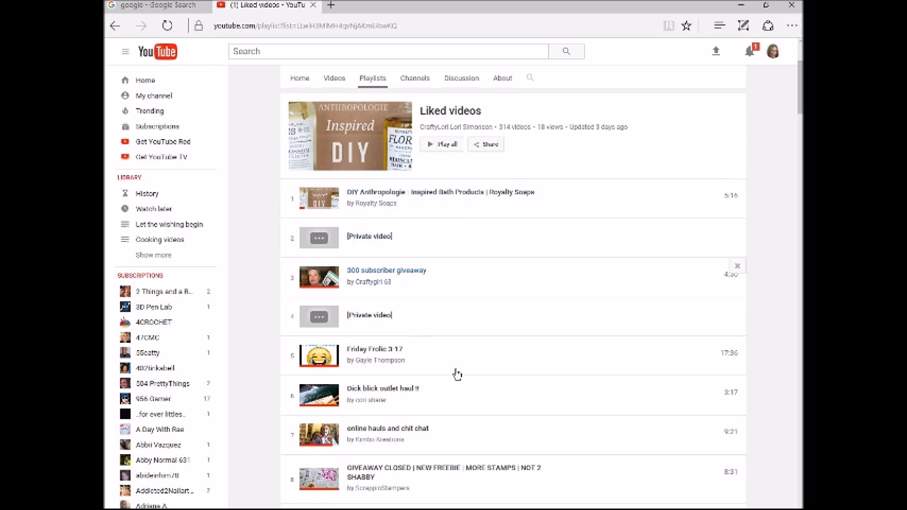
scroll("down", 3)
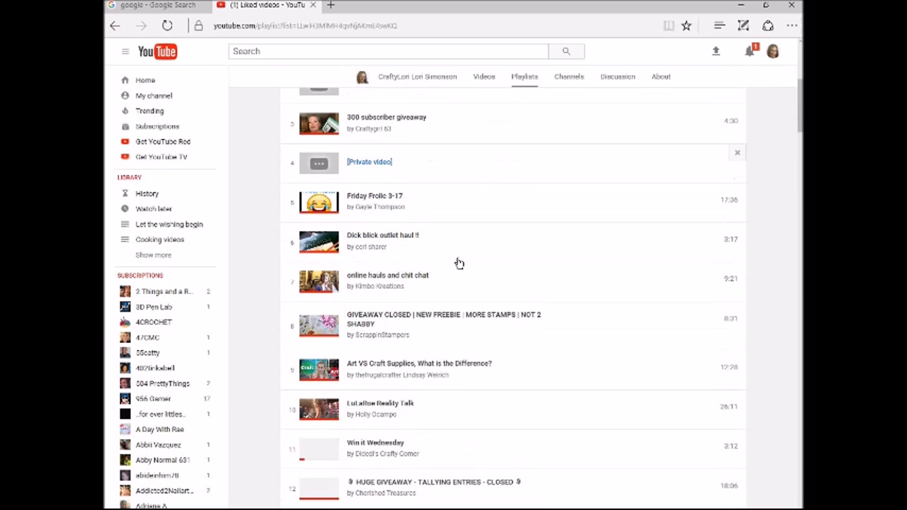
mouse_move(522, 211)
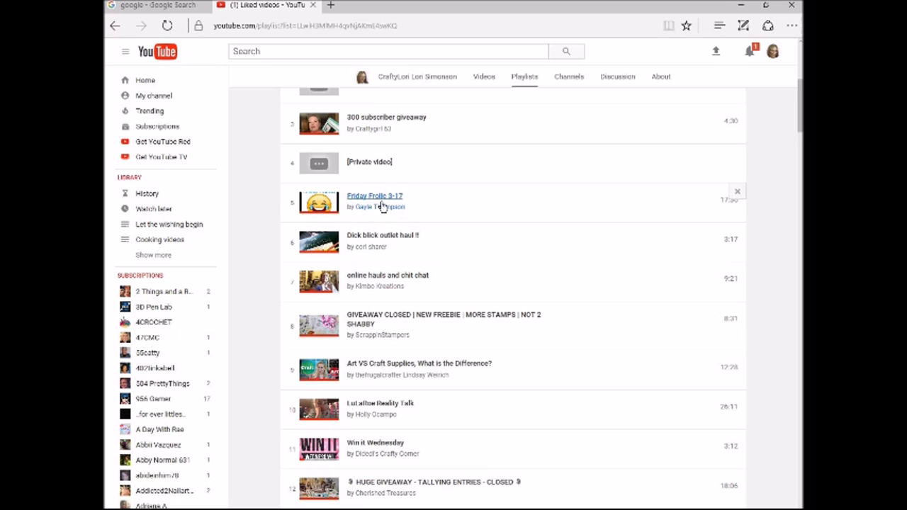
mouse_move(737, 192)
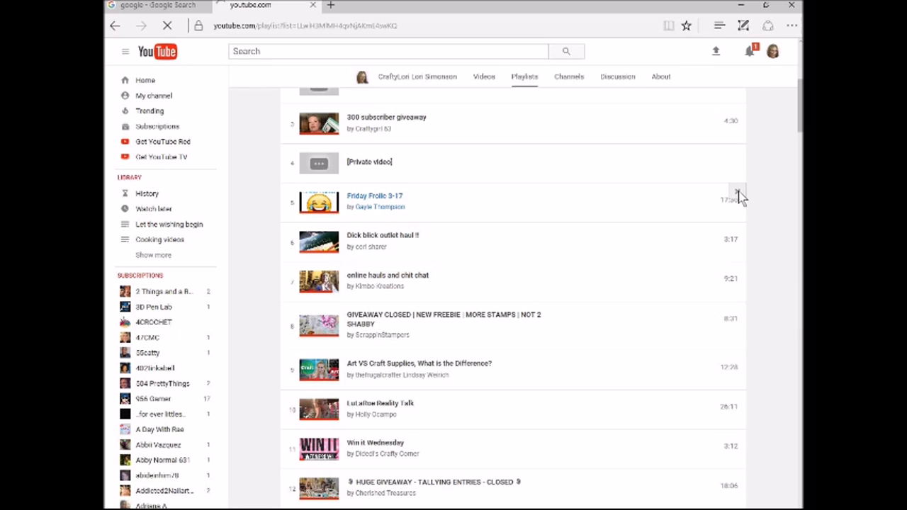
mouse_move(547, 357)
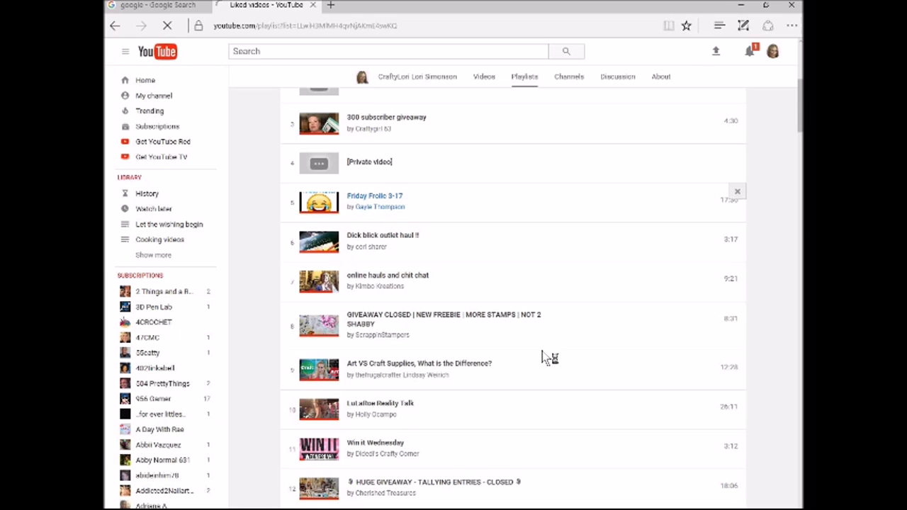
mouse_move(564, 367)
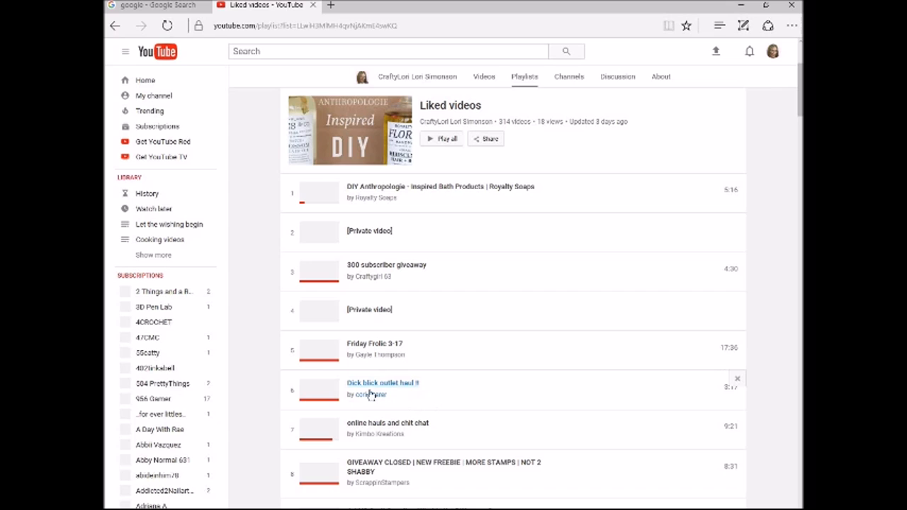
mouse_move(614, 394)
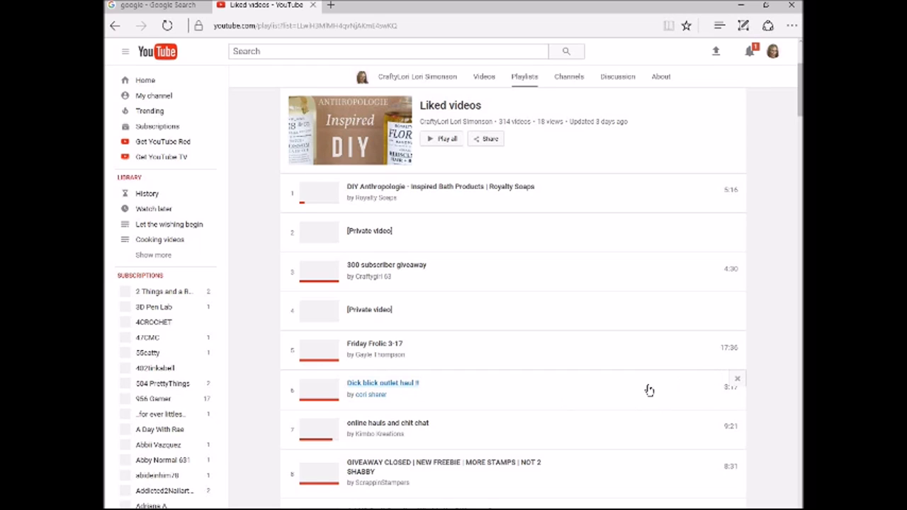
mouse_move(612, 404)
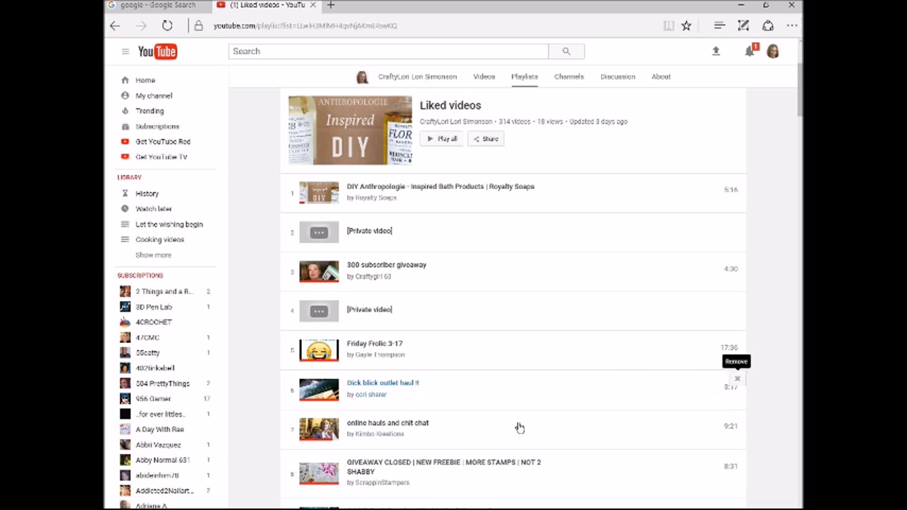
mouse_move(728, 374)
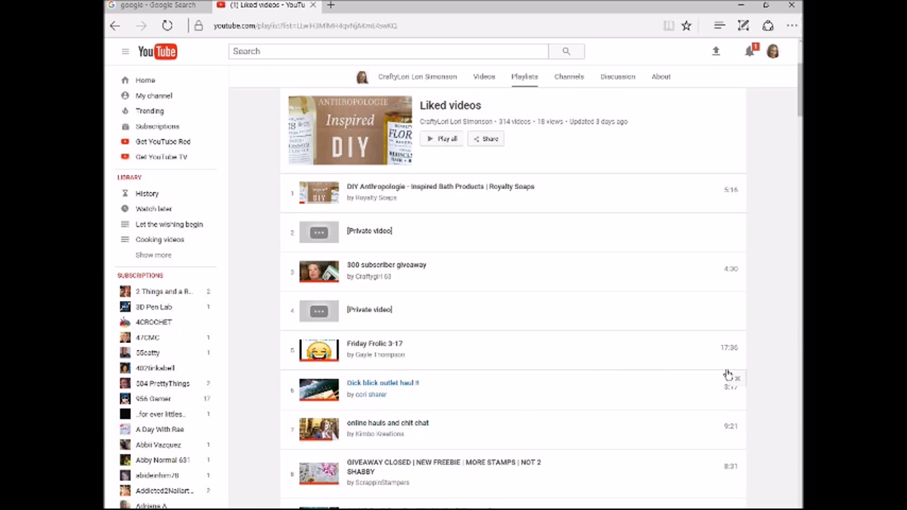
mouse_move(737, 382)
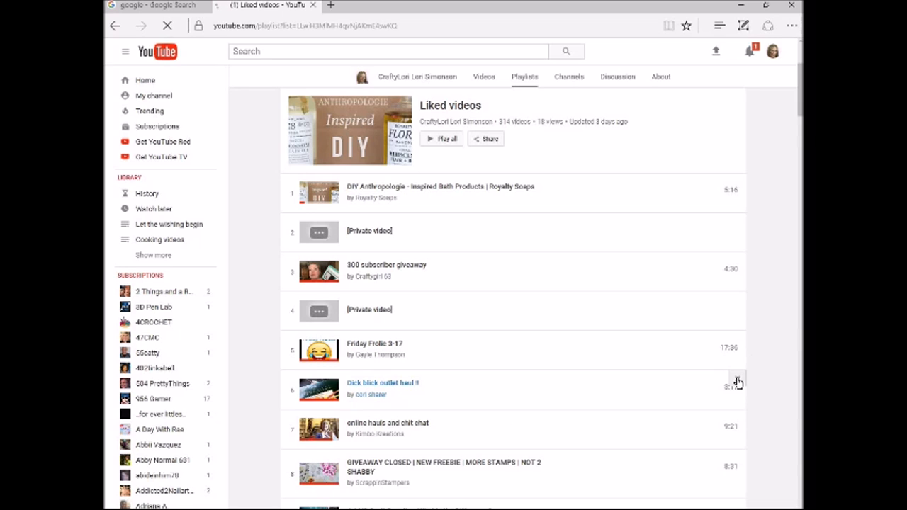
mouse_move(705, 398)
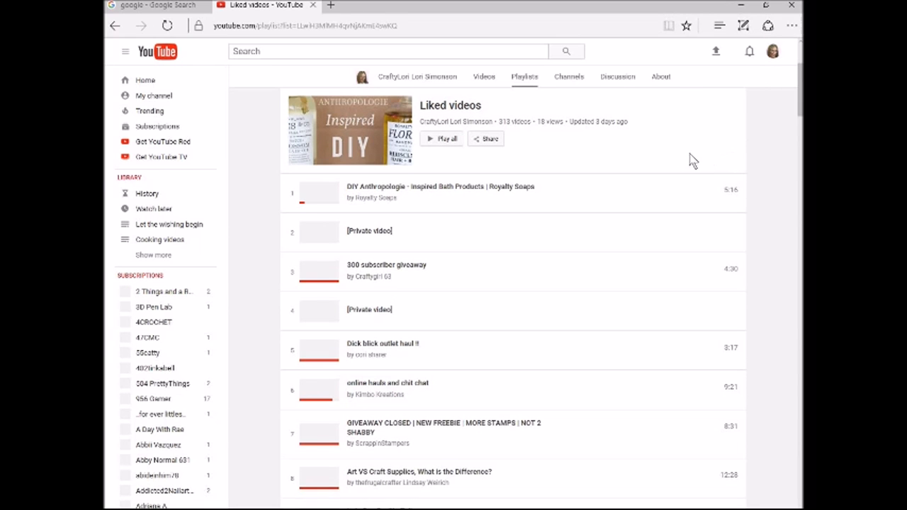
mouse_move(679, 142)
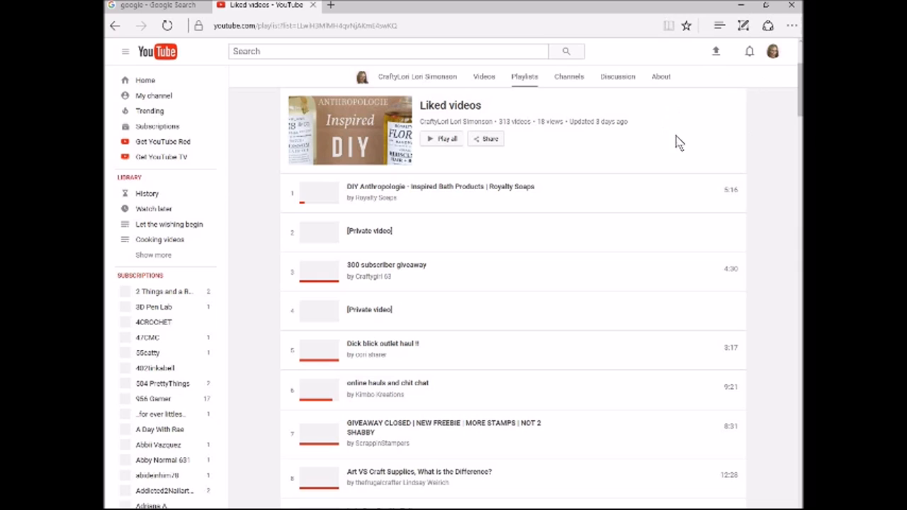
mouse_move(218, 122)
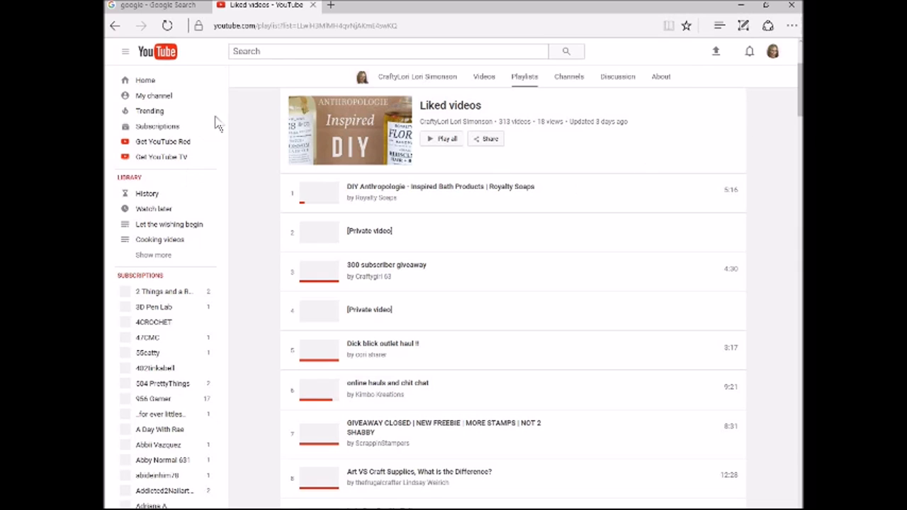
mouse_move(224, 139)
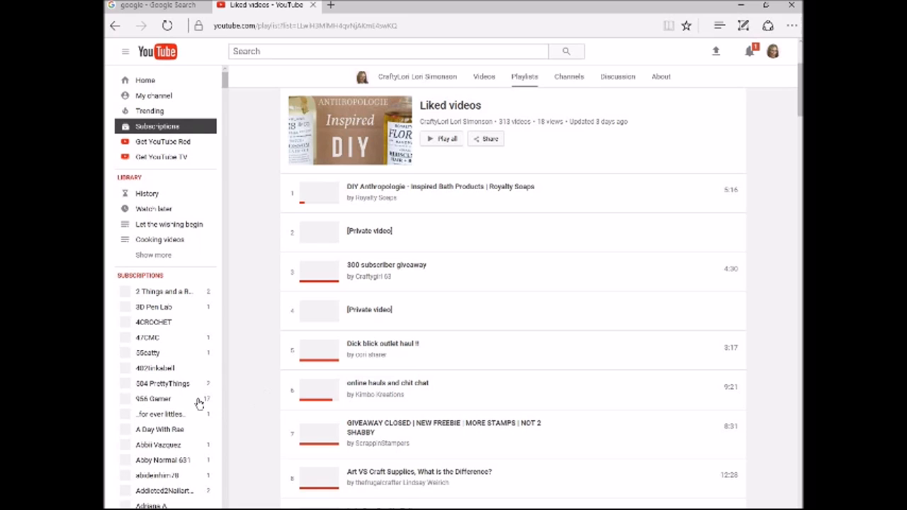
mouse_move(588, 283)
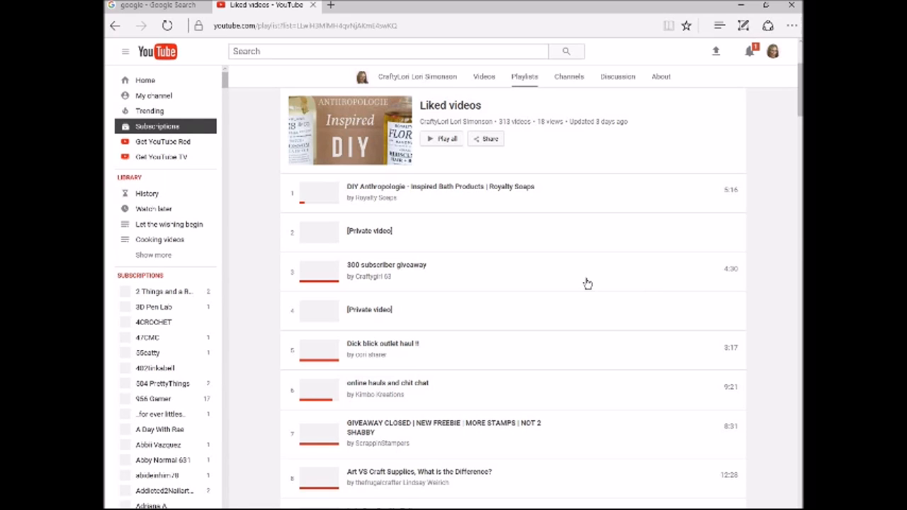